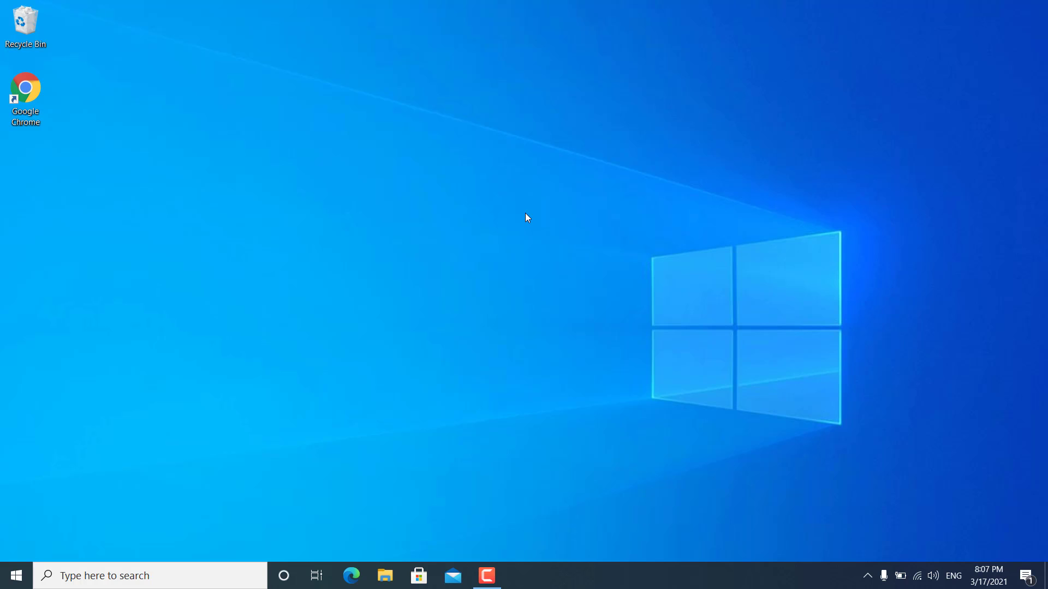
Open Windows Settings from Start and go to the Devices page
click(13, 575)
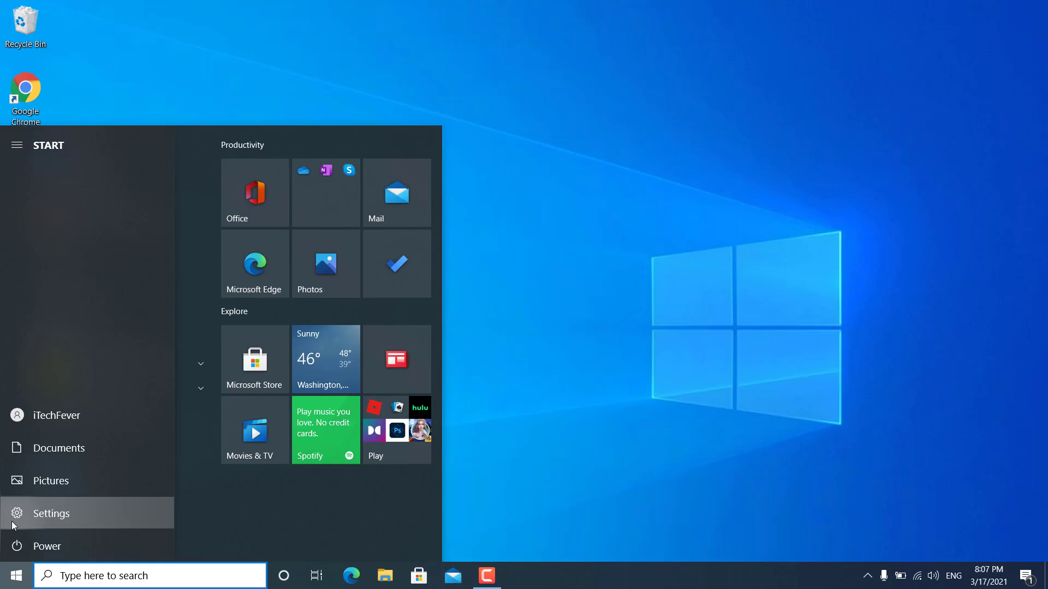
click(50, 513)
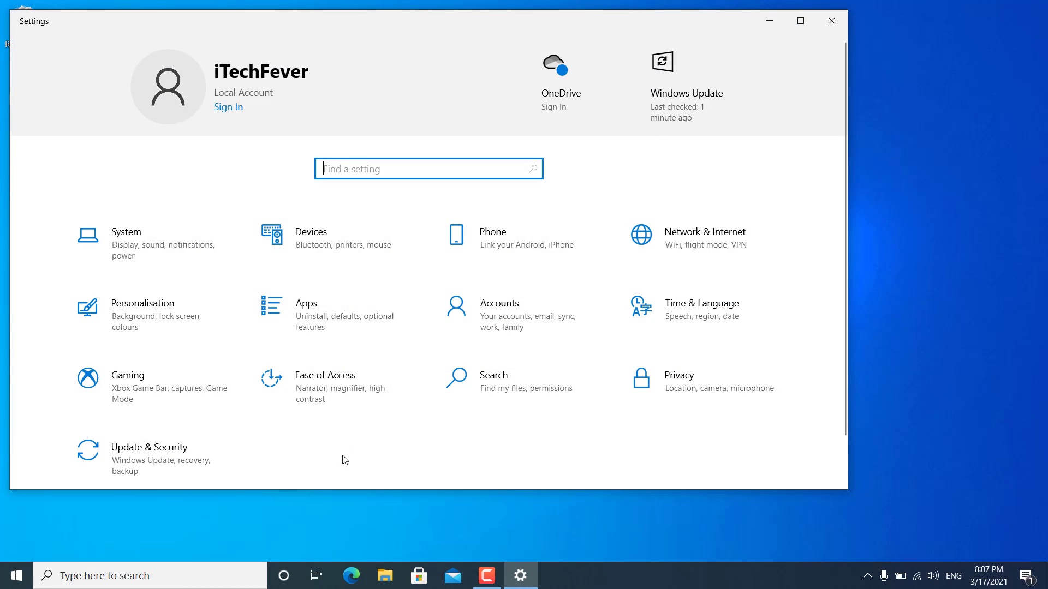
click(310, 232)
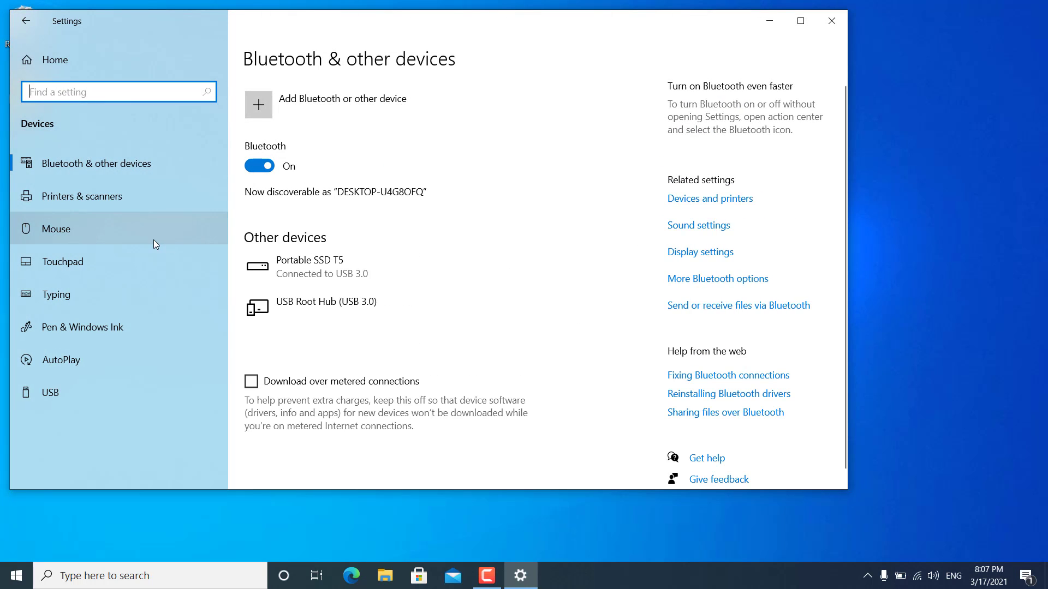
View the Mouse and Touchpad settings pages, then close Settings
click(56, 228)
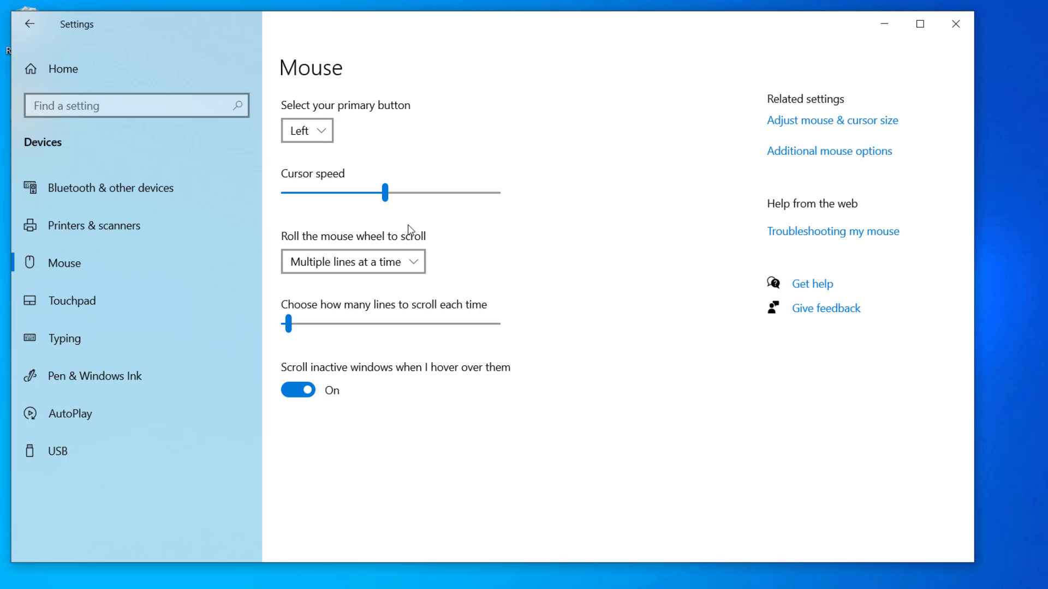
mouse_move(394, 237)
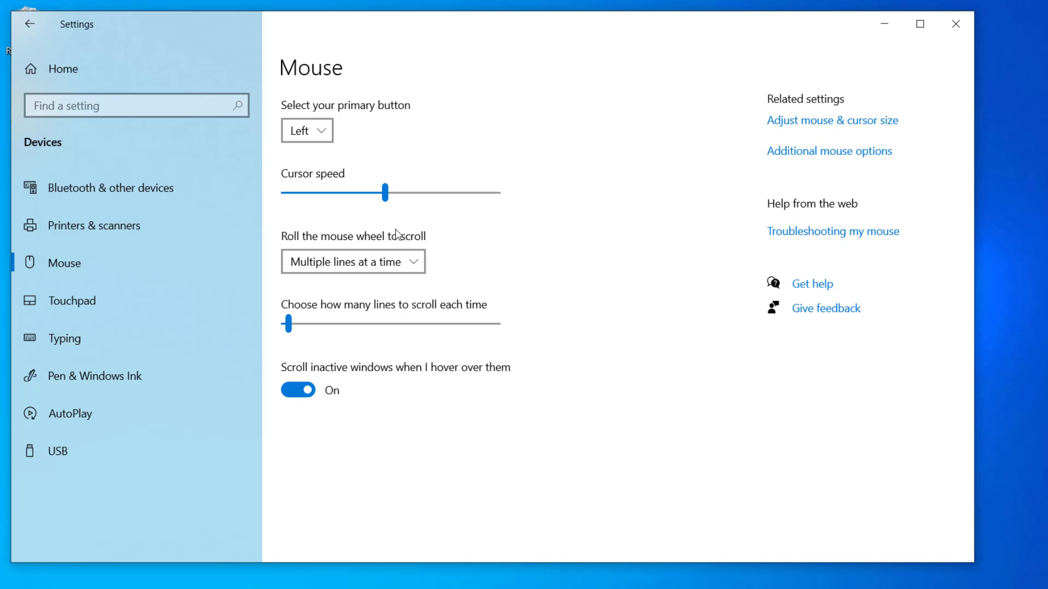
mouse_move(131, 313)
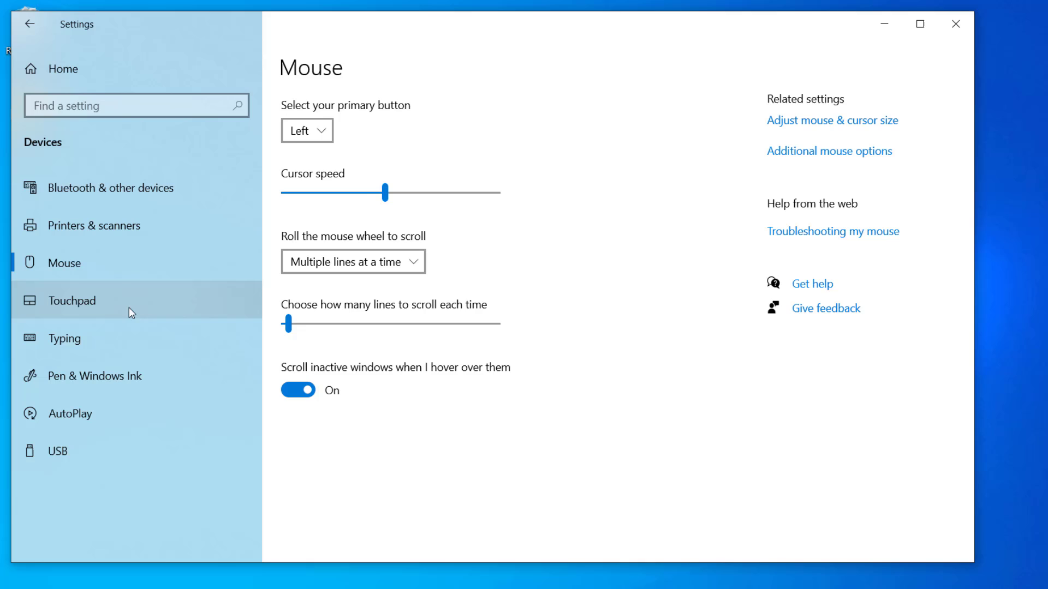
click(72, 300)
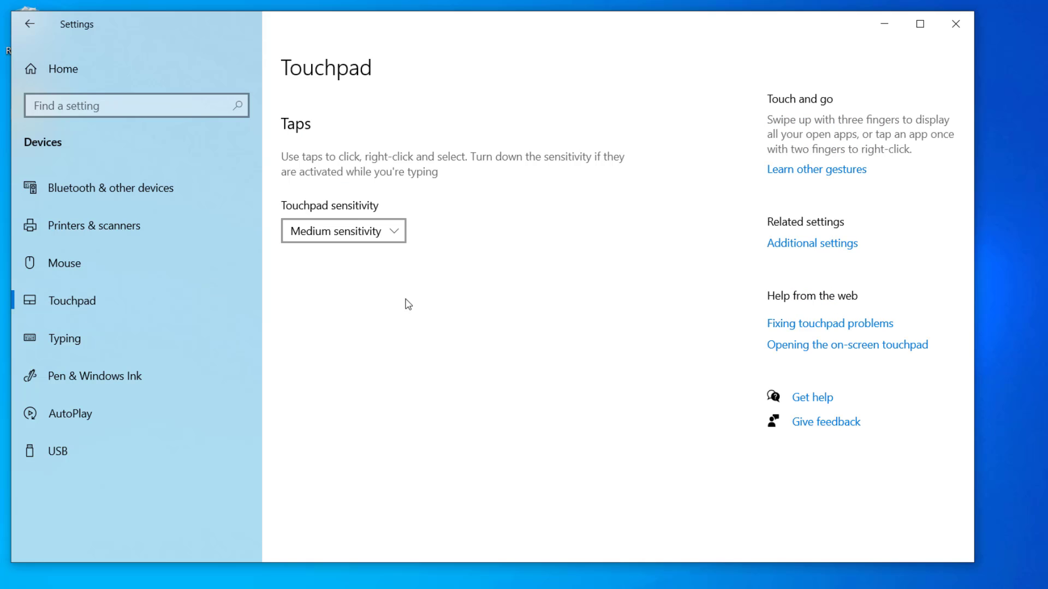
mouse_move(415, 301)
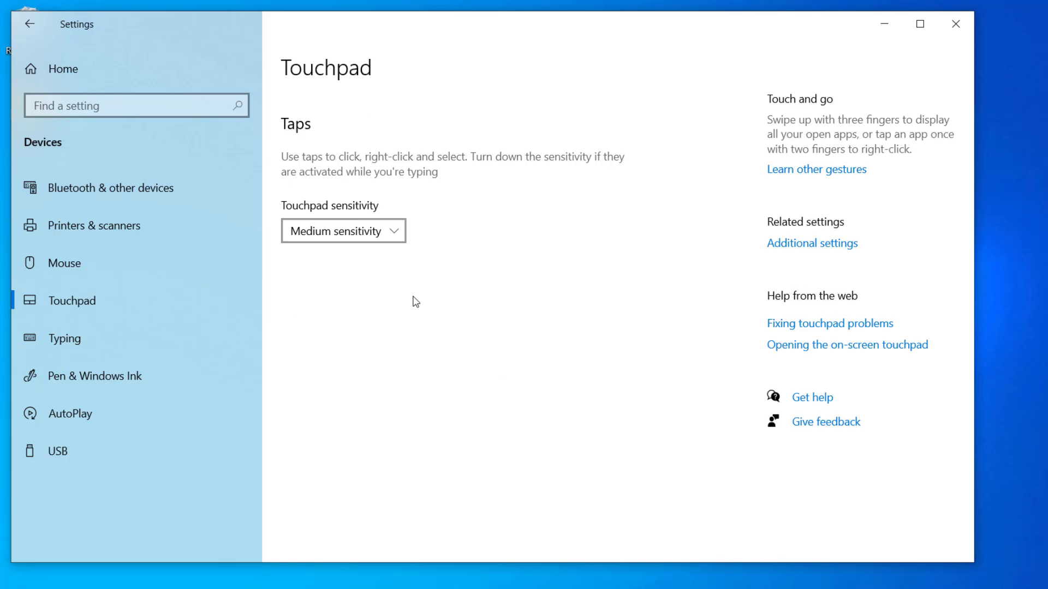
mouse_move(455, 447)
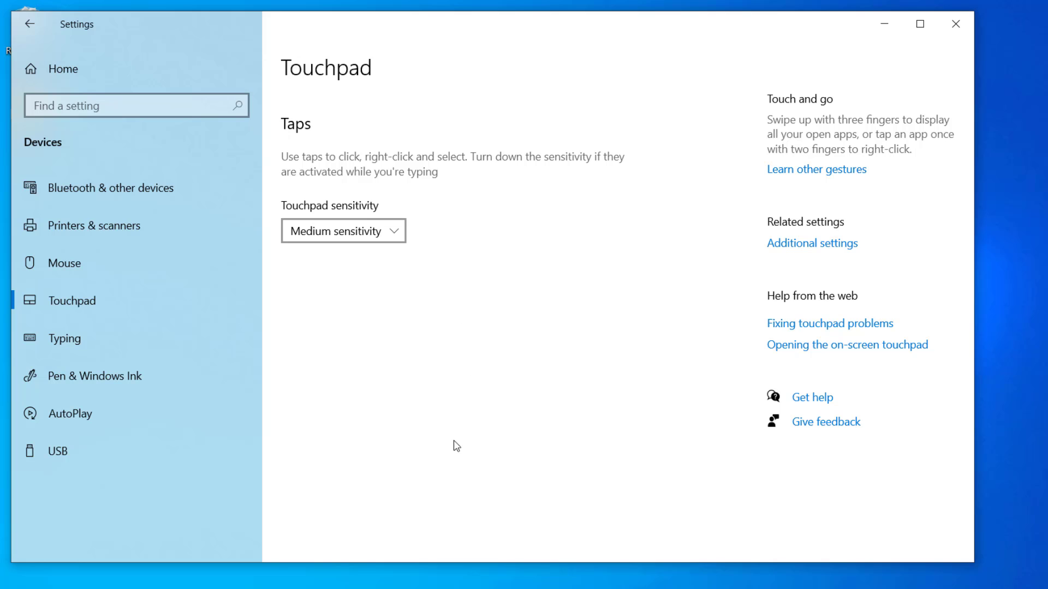
mouse_move(487, 426)
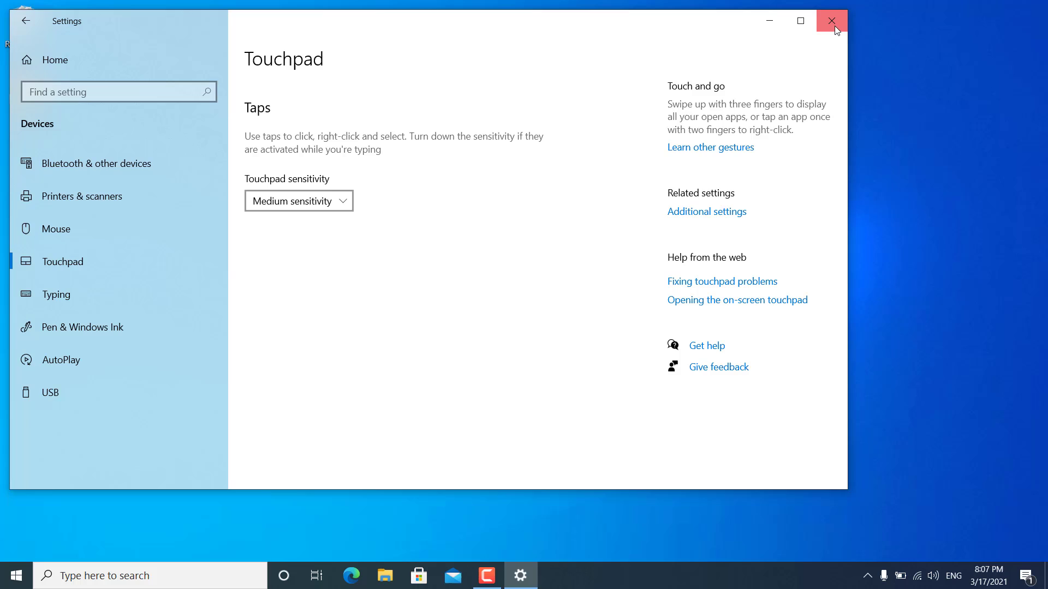
click(830, 21)
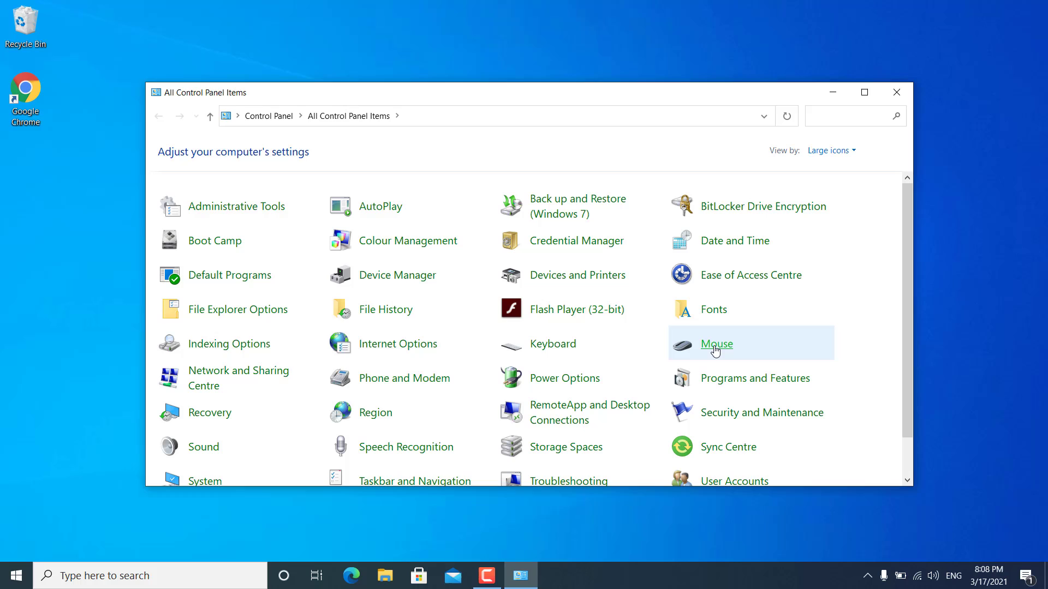
Check the Wheel and Pointer Options tabs in Mouse Properties, then close it
click(715, 343)
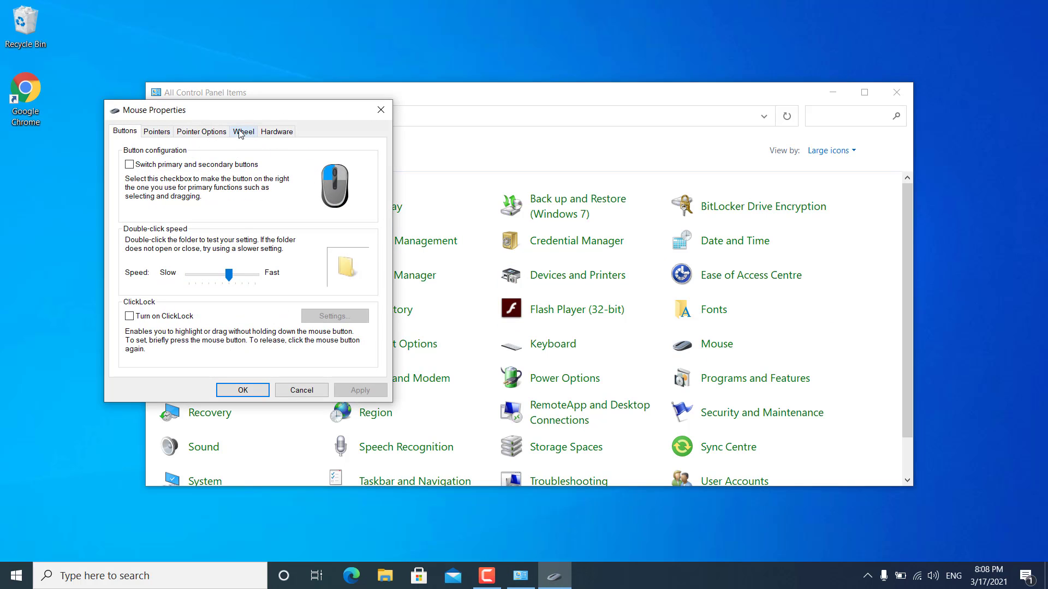
click(243, 131)
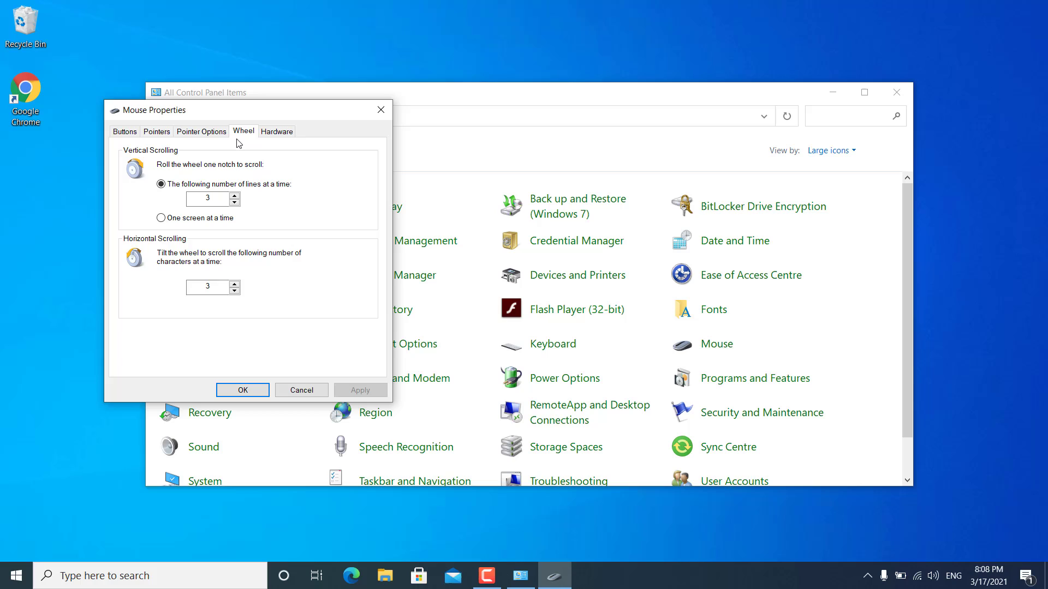
mouse_move(127, 138)
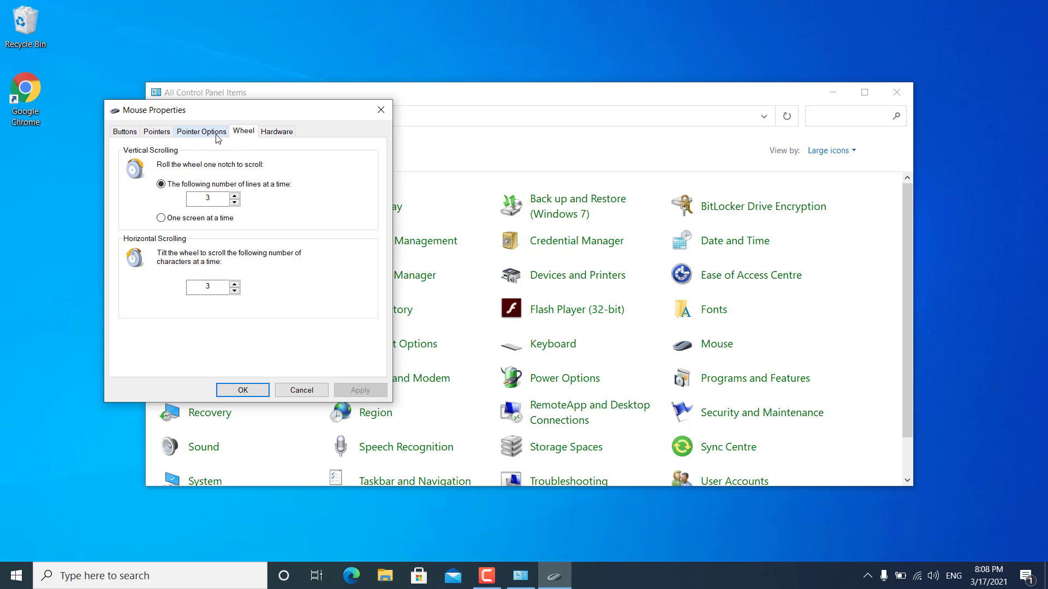
click(200, 131)
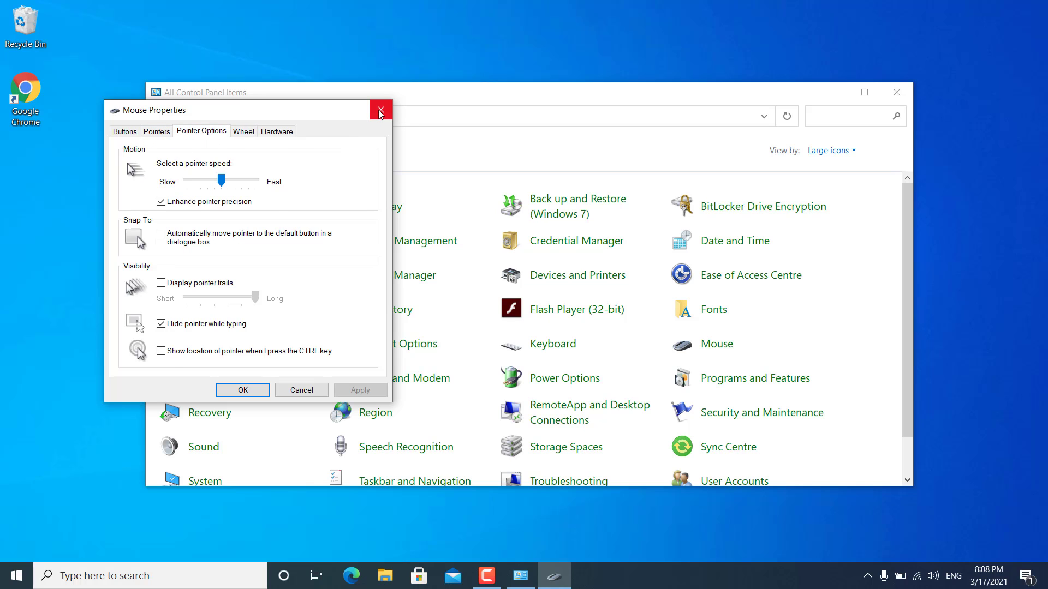
click(379, 109)
text(device)
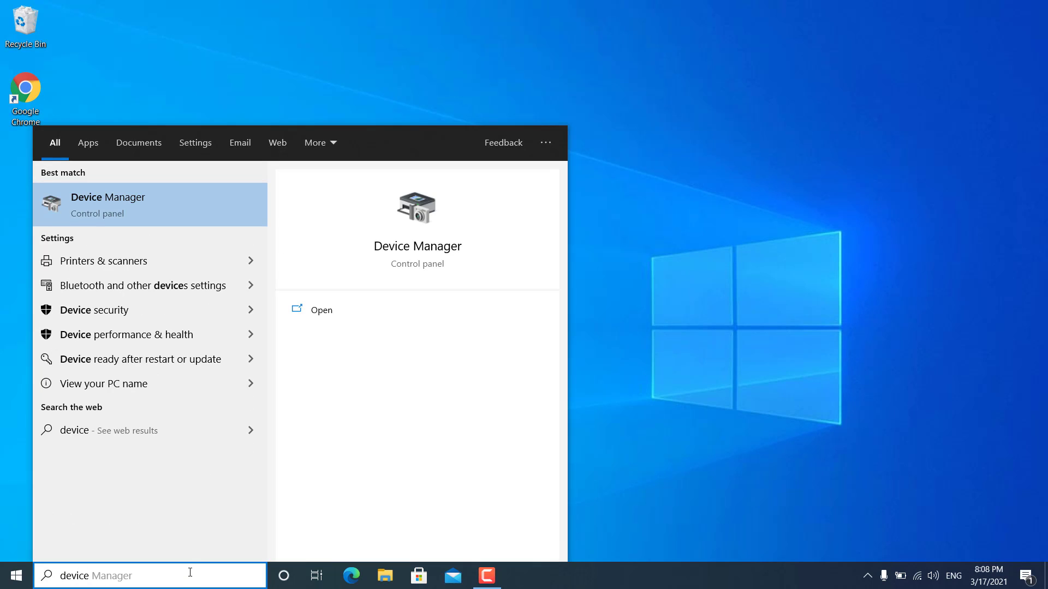
mouse_move(165, 270)
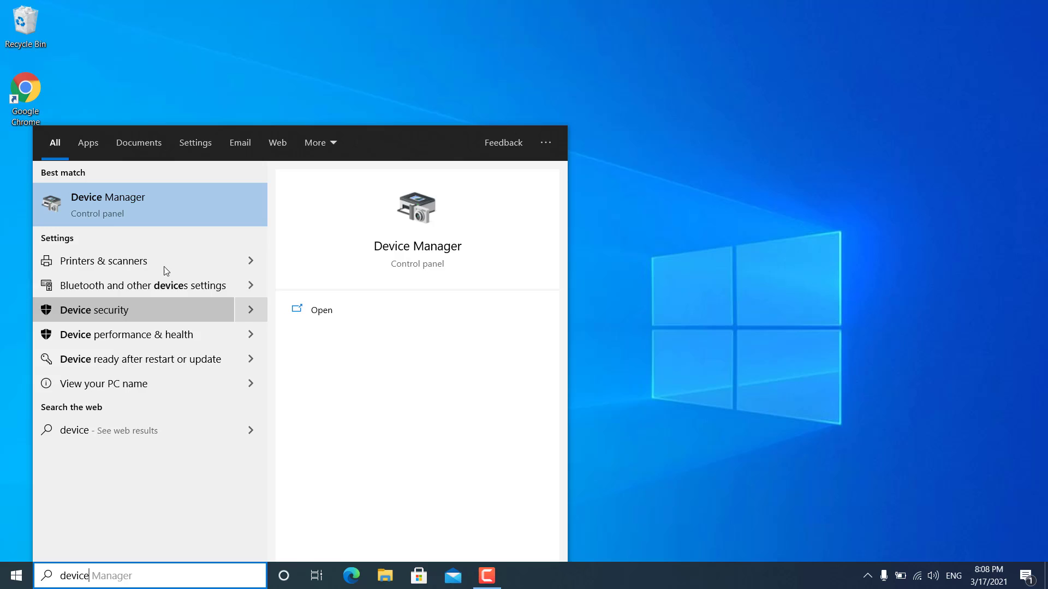
Launch Device Manager from the 'device' search results
click(108, 205)
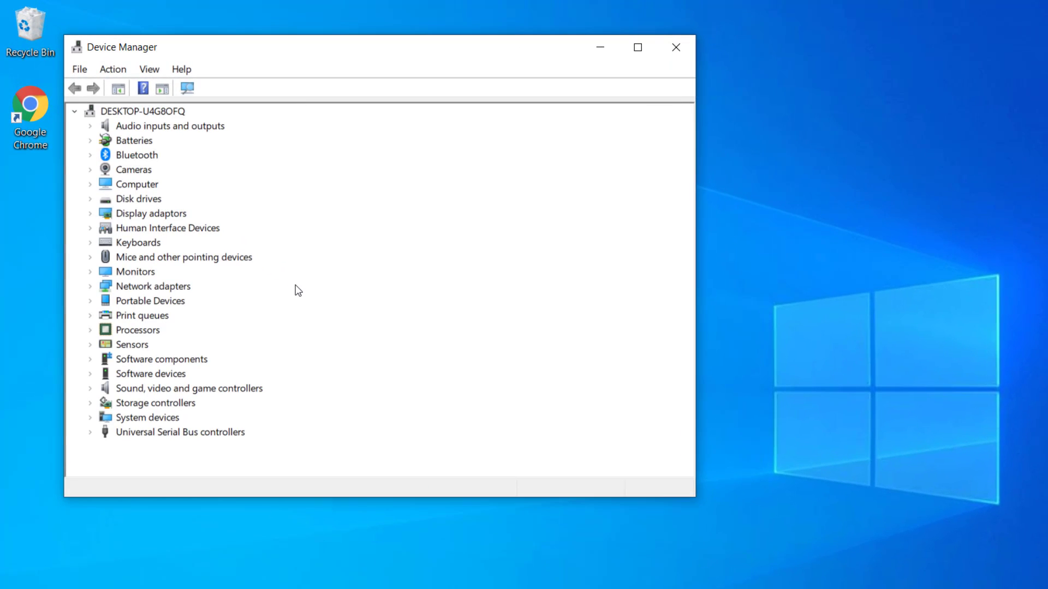
mouse_move(122, 263)
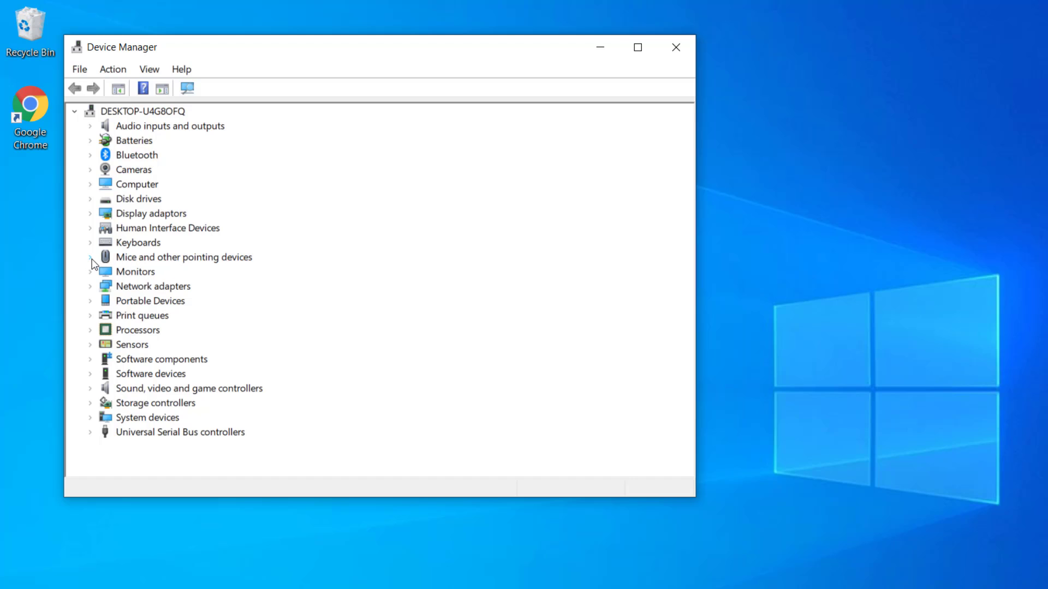
Expand Mice and other pointing devices and right-click the HID-compliant mouse
click(90, 257)
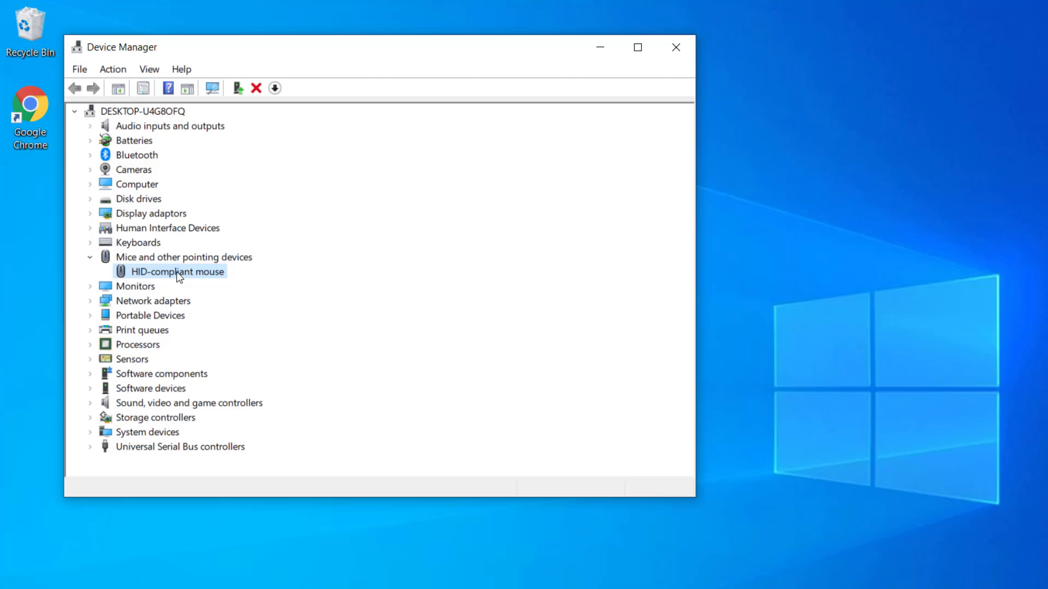
mouse_move(204, 276)
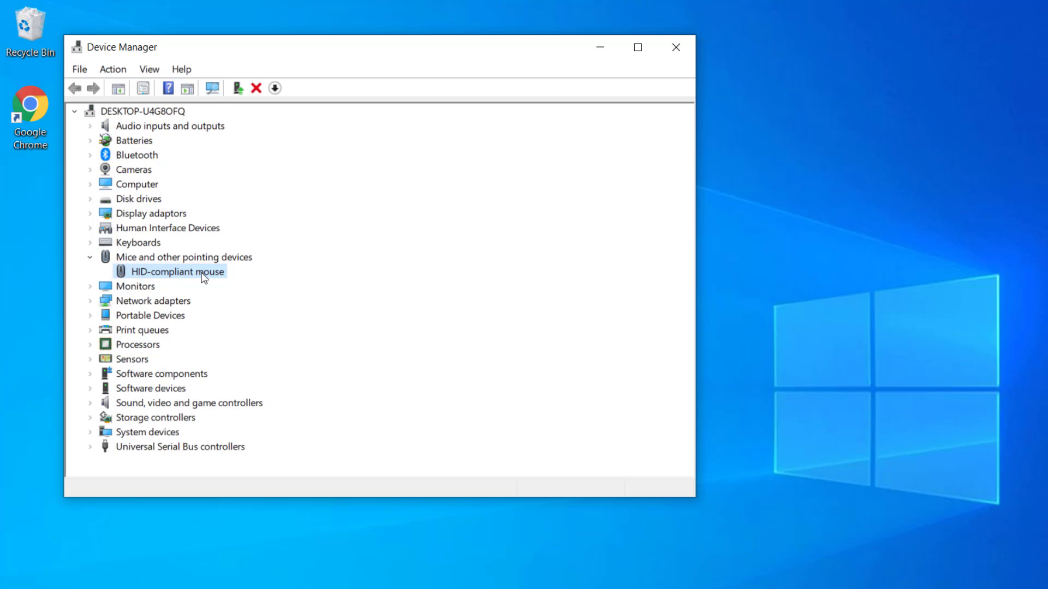
right_click(179, 271)
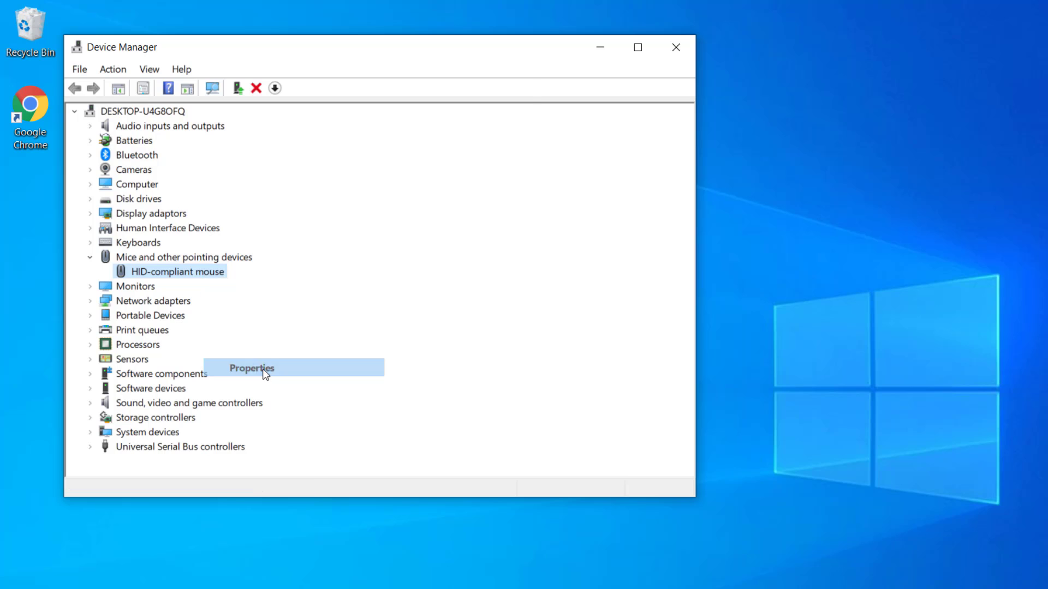
Show the HID-compliant mouse's Device instance path on its Details tab
click(251, 368)
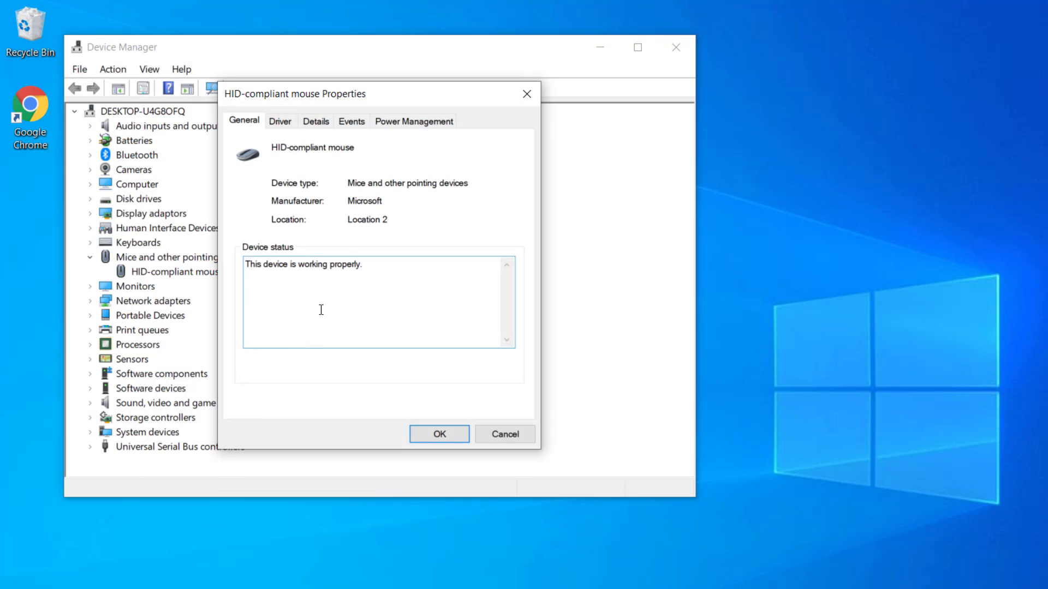
click(315, 121)
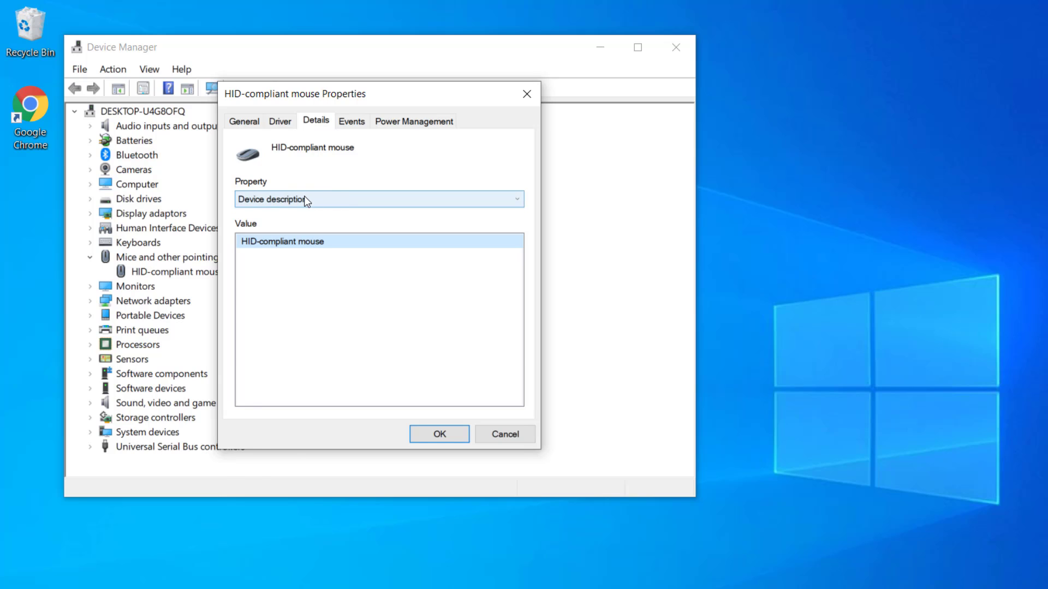
click(379, 200)
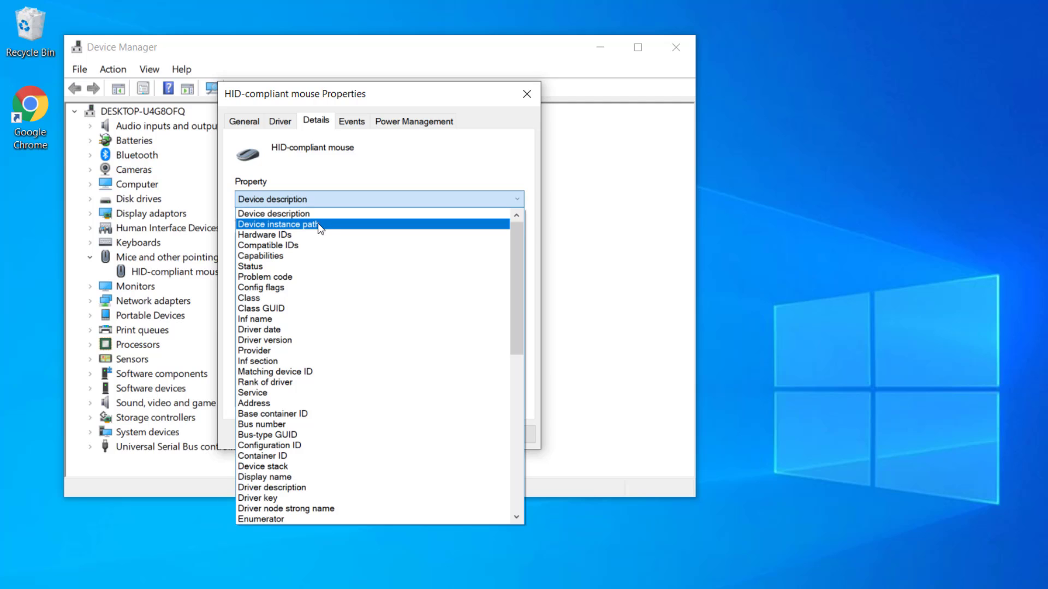
click(278, 224)
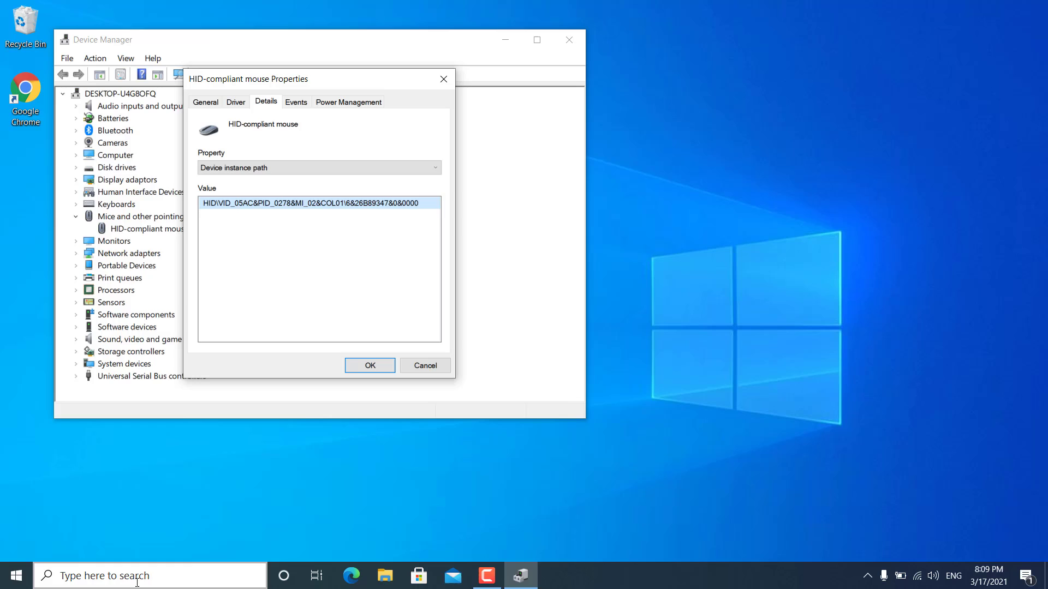
Search 'rege' and launch Registry Editor
text(regedit)
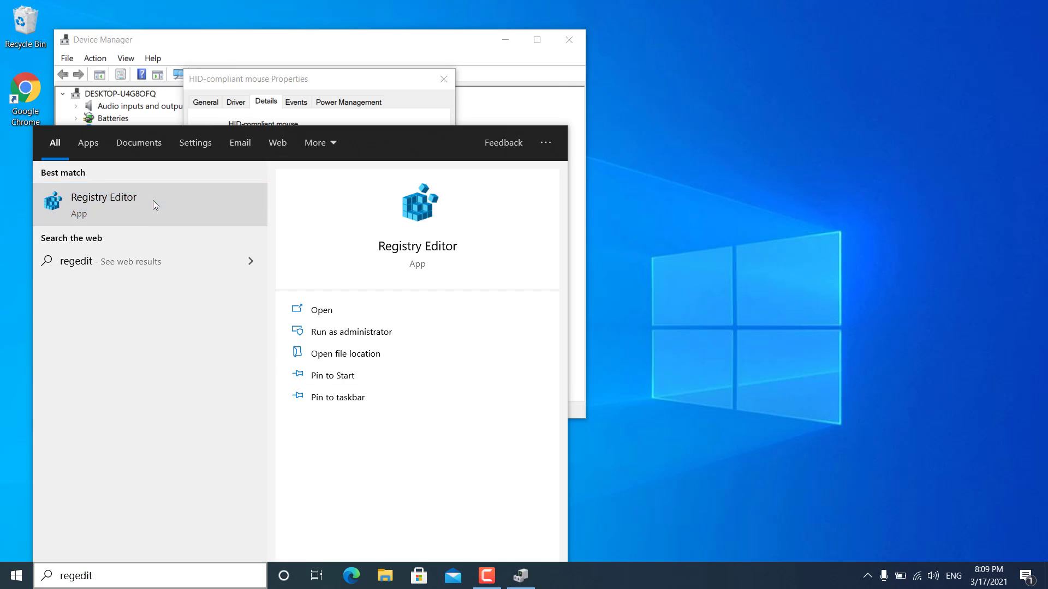
click(104, 205)
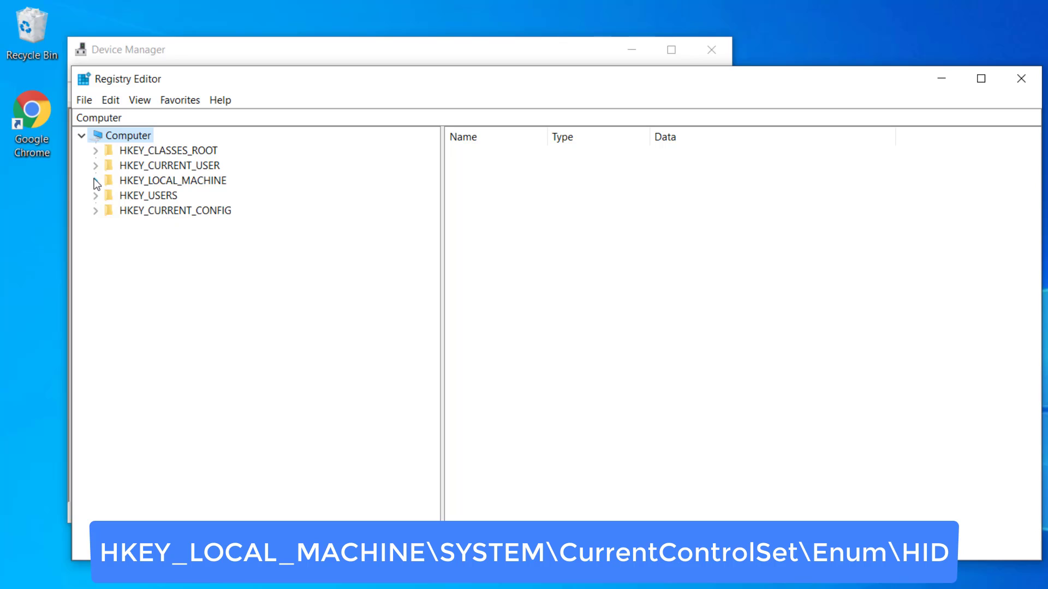
Expand HKEY_LOCAL_MACHINE > SYSTEM > CurrentControlSet > Enum and scroll to HID
click(96, 181)
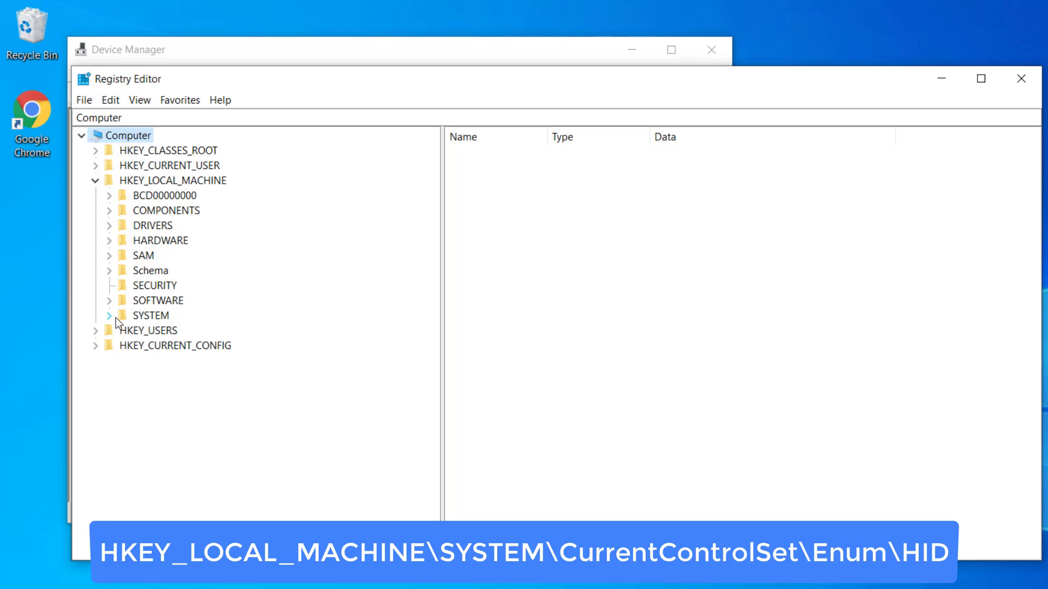
click(110, 315)
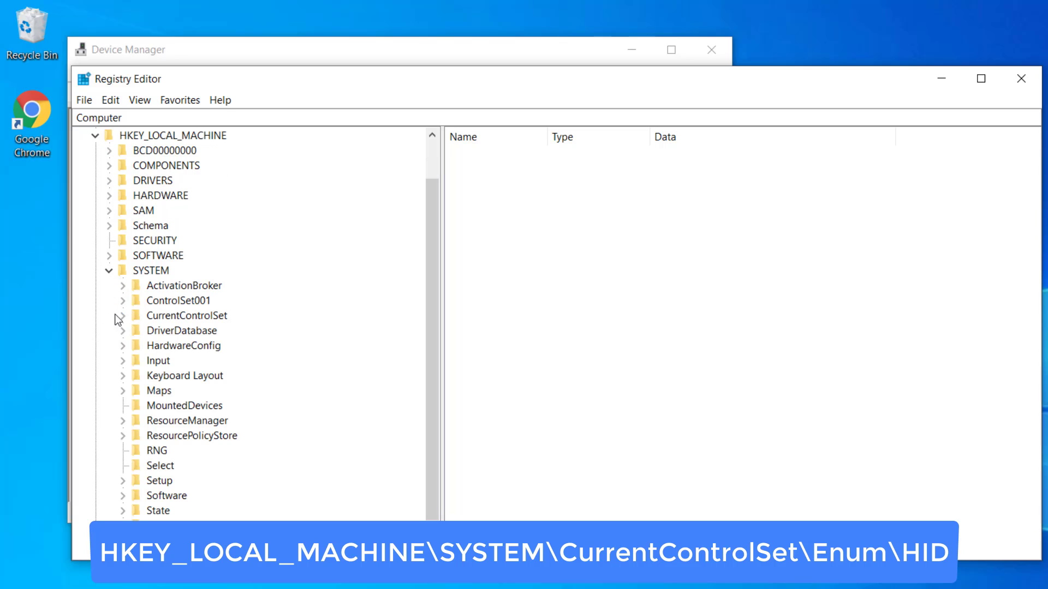
click(123, 316)
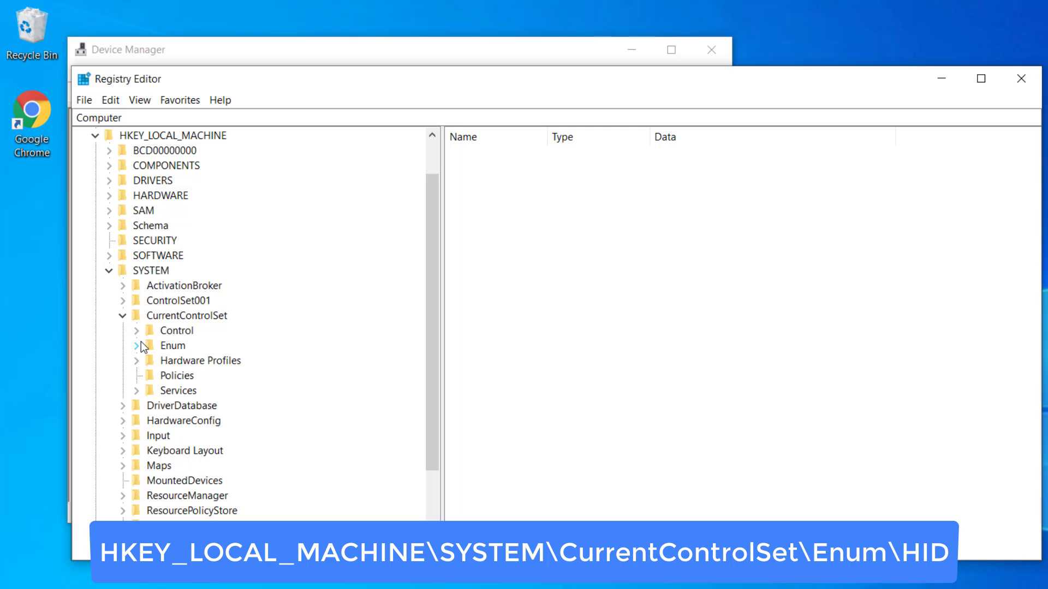
click(137, 345)
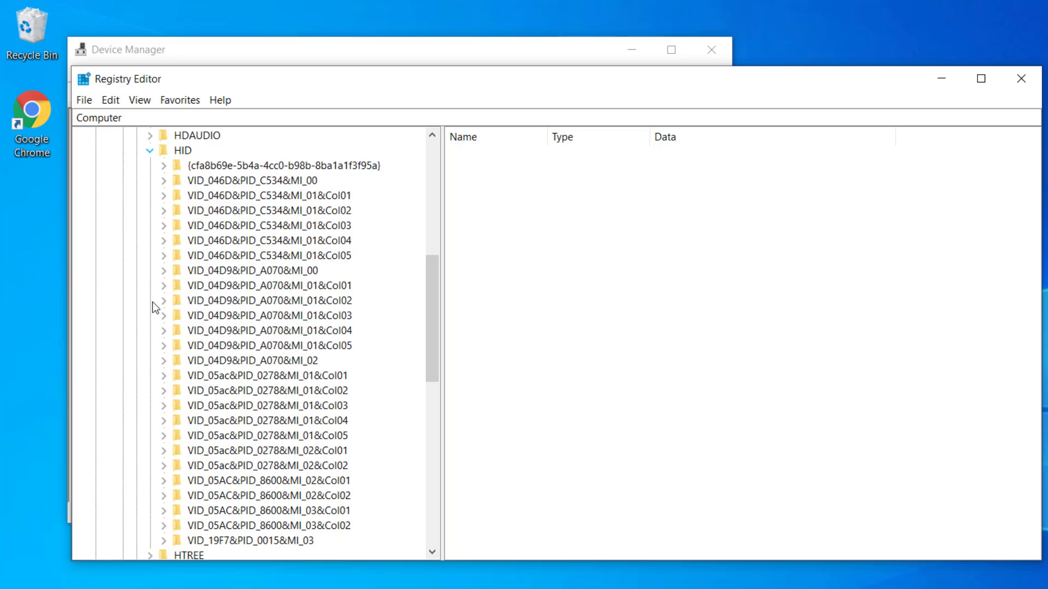
mouse_move(441, 284)
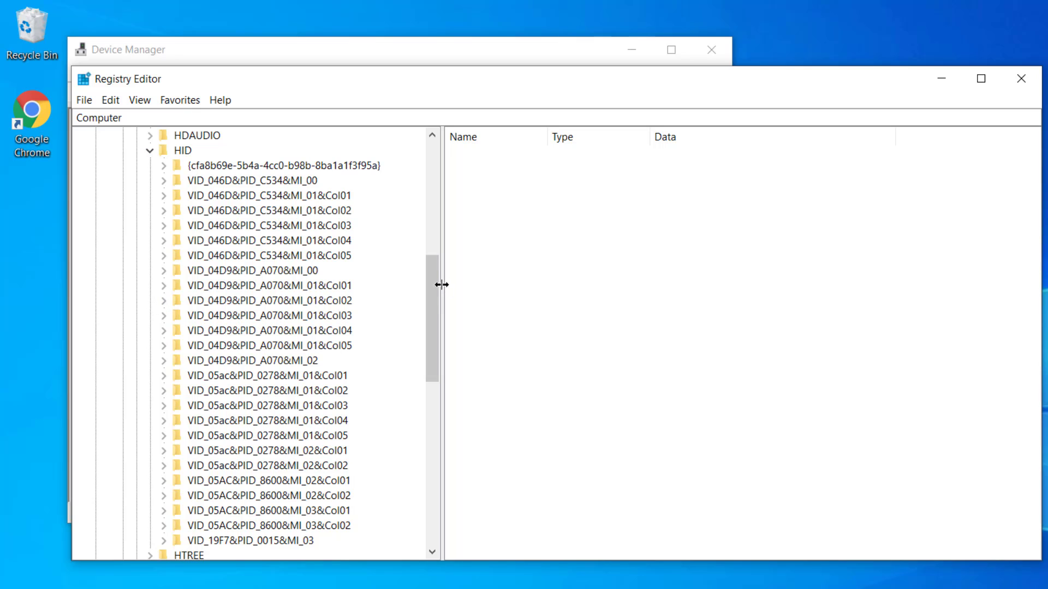
scroll(down, 3)
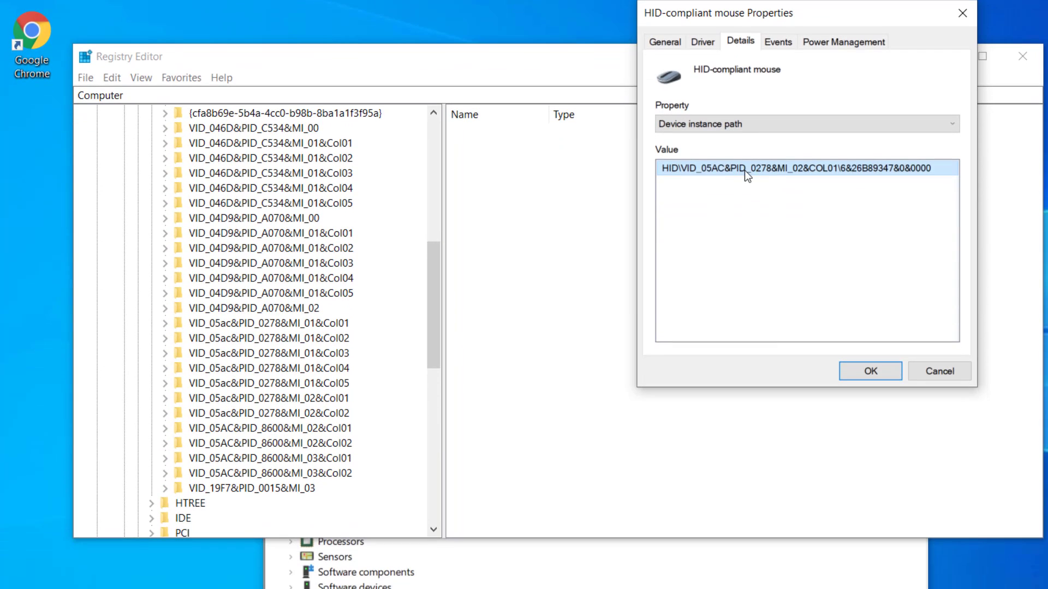
mouse_move(719, 175)
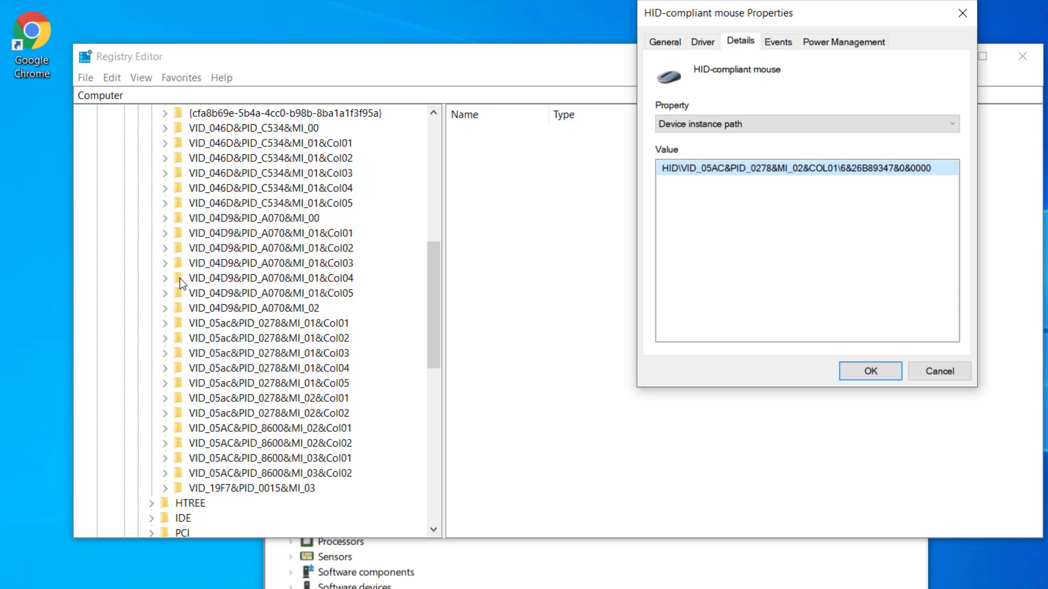
mouse_move(327, 298)
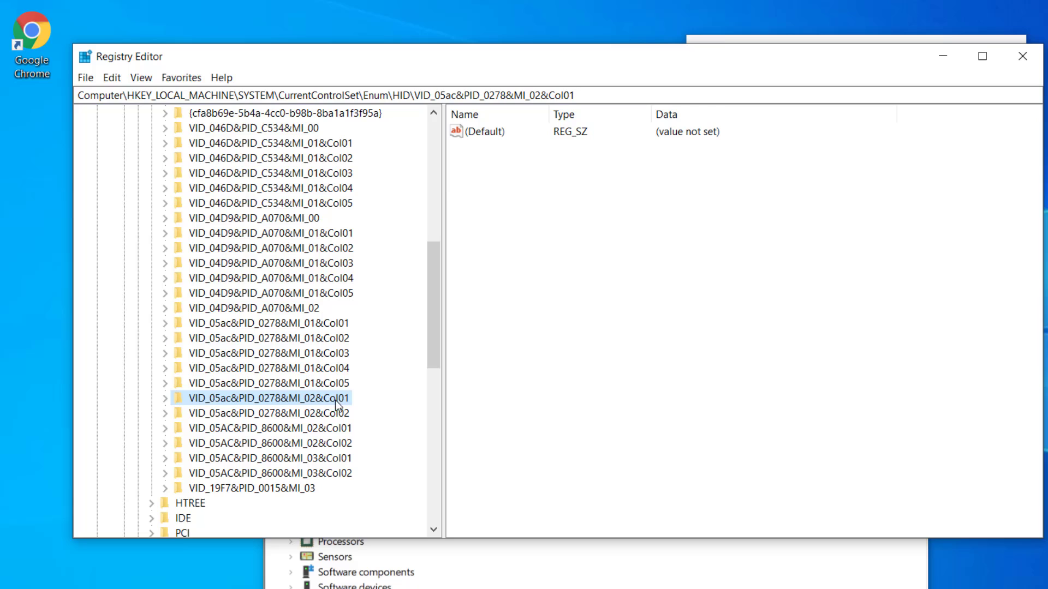
Expand VID_05ac&PID_0278&MI_02&Col01 and select instance key 6&26b89347&0&0000
click(165, 398)
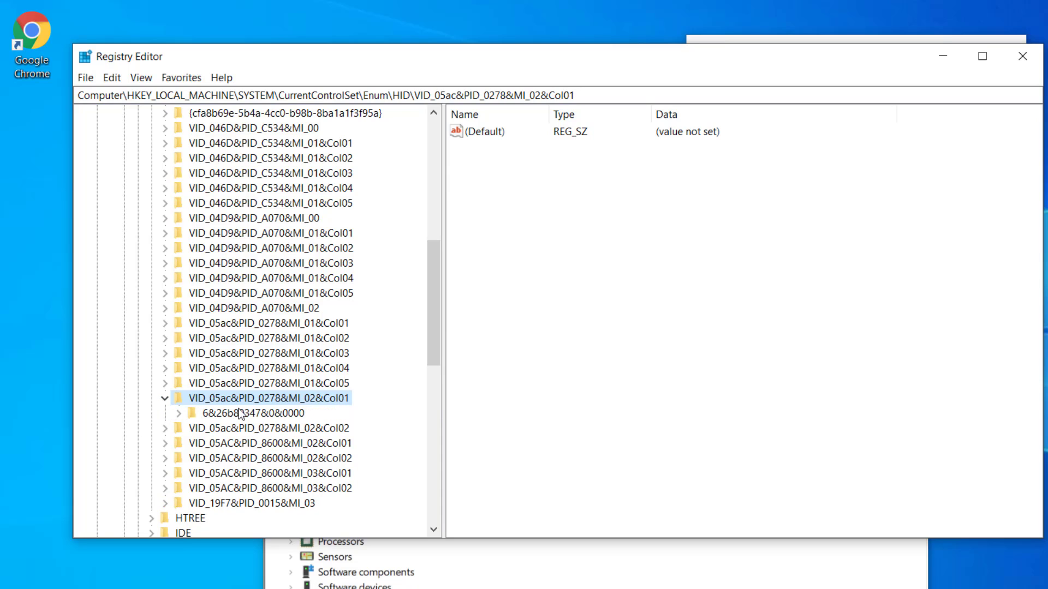
click(254, 413)
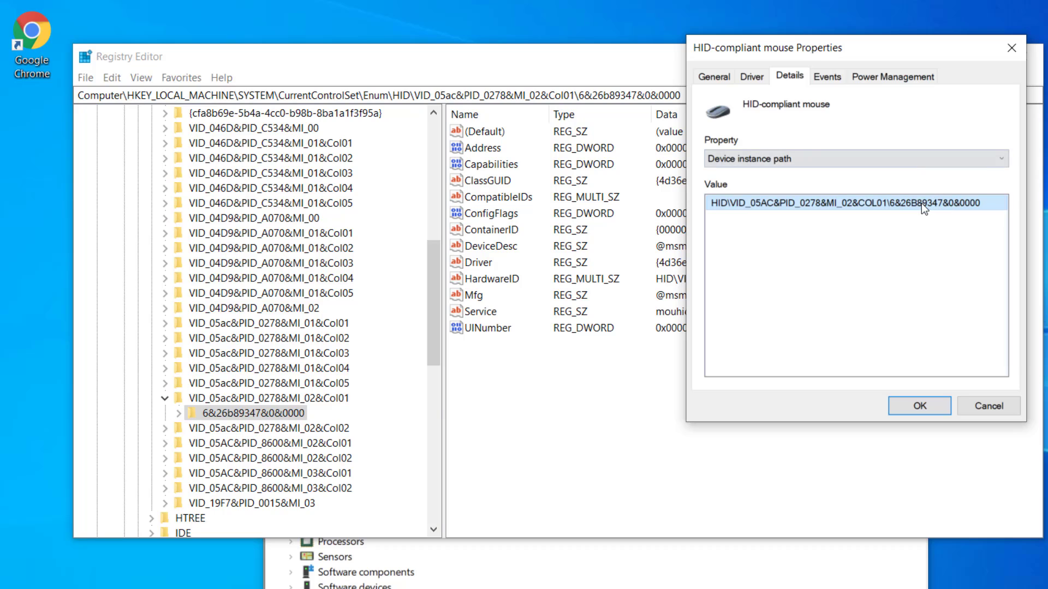
mouse_move(977, 203)
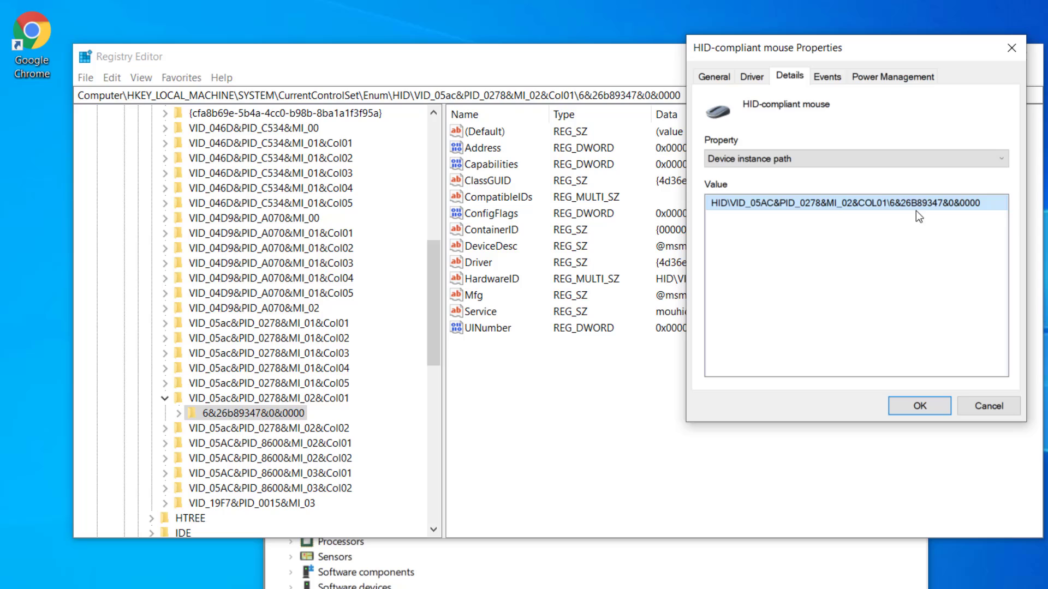
mouse_move(939, 212)
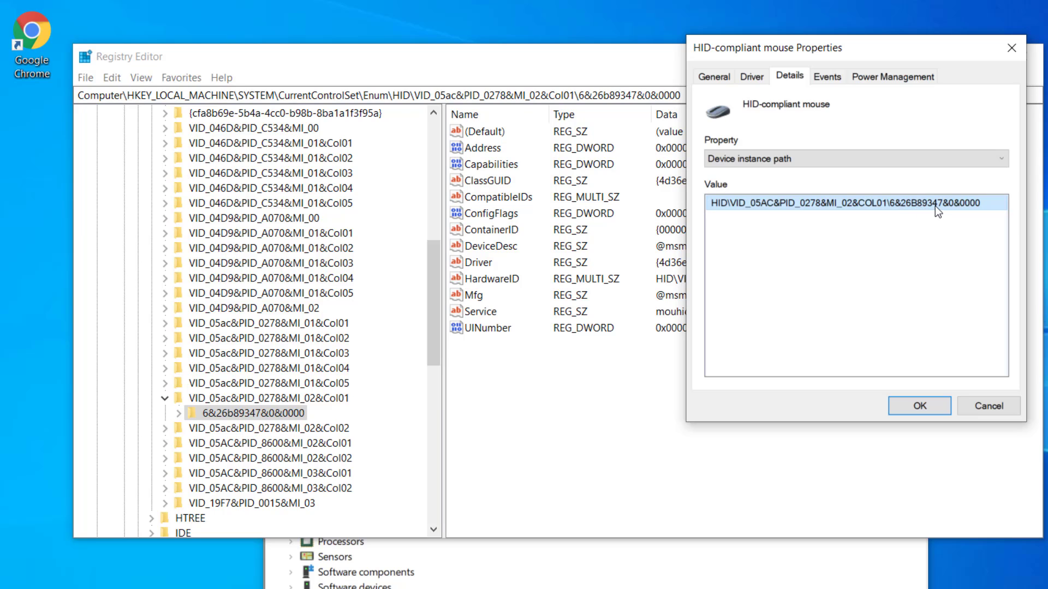
mouse_move(940, 212)
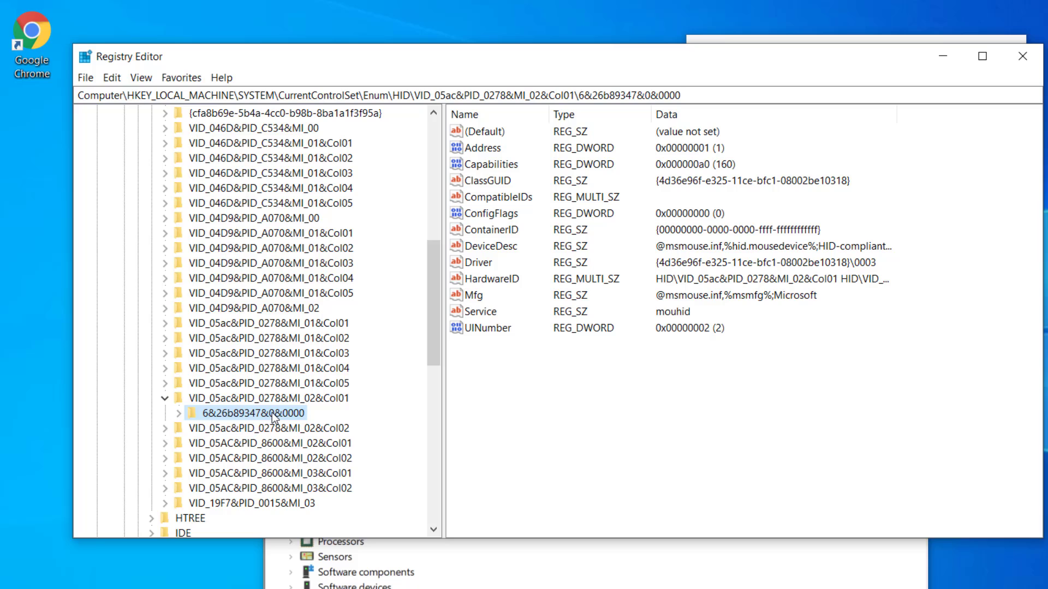
Expand 6&26b89347&0&0000 and select its Device Parameters subkey
click(178, 413)
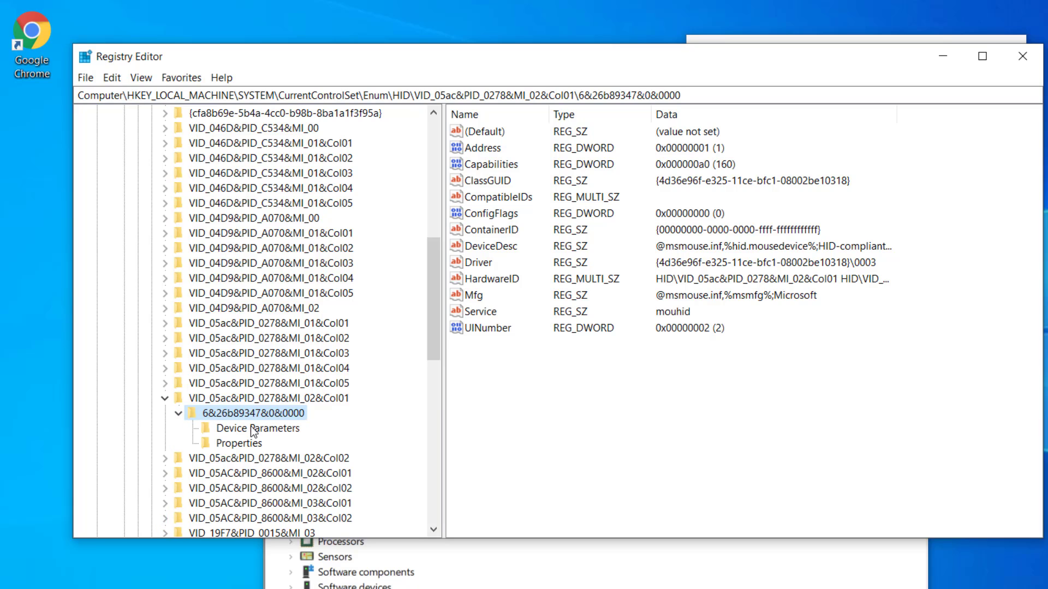
click(257, 429)
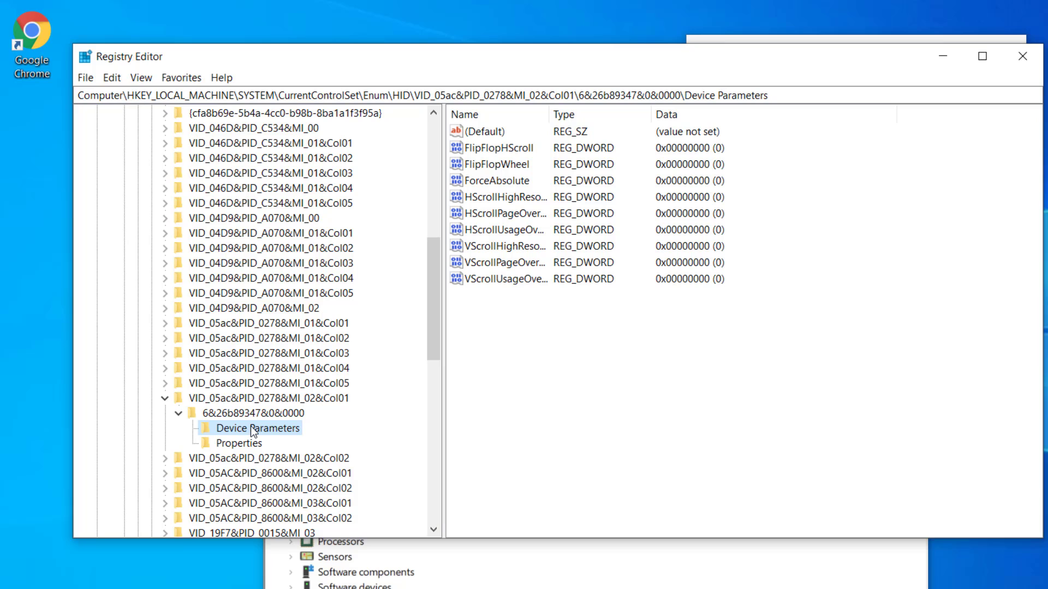
mouse_move(504, 173)
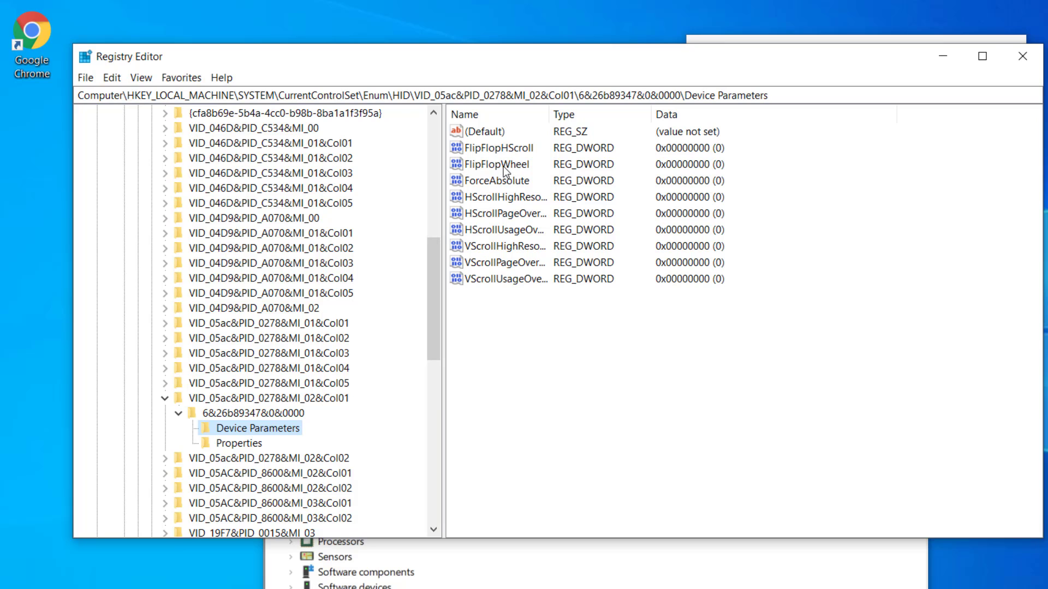
Change FlipFlopWheel's value data to 1 and close the mouse Properties window
double_click(498, 164)
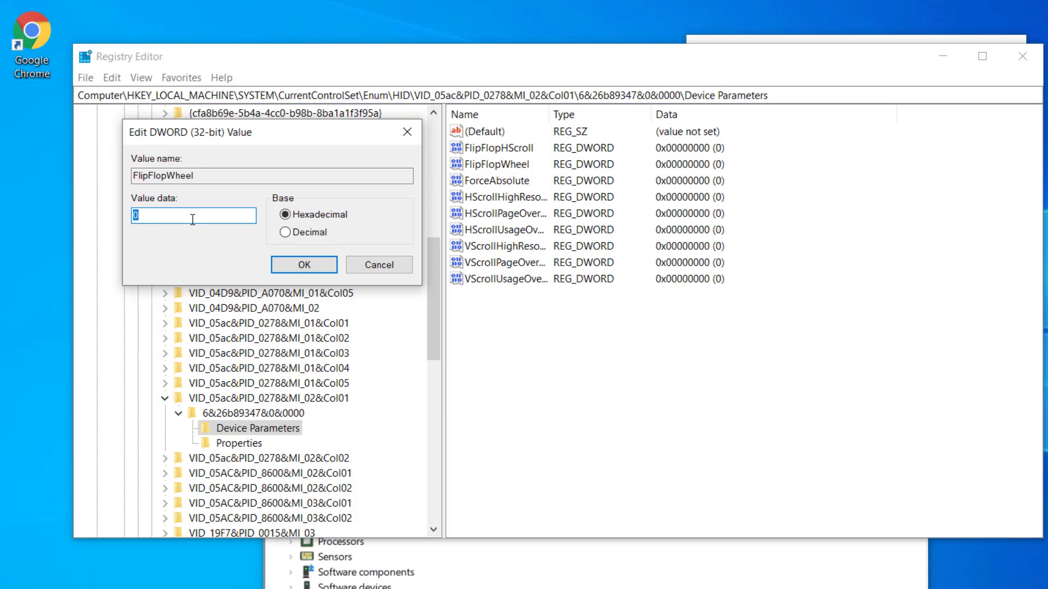
text(1)
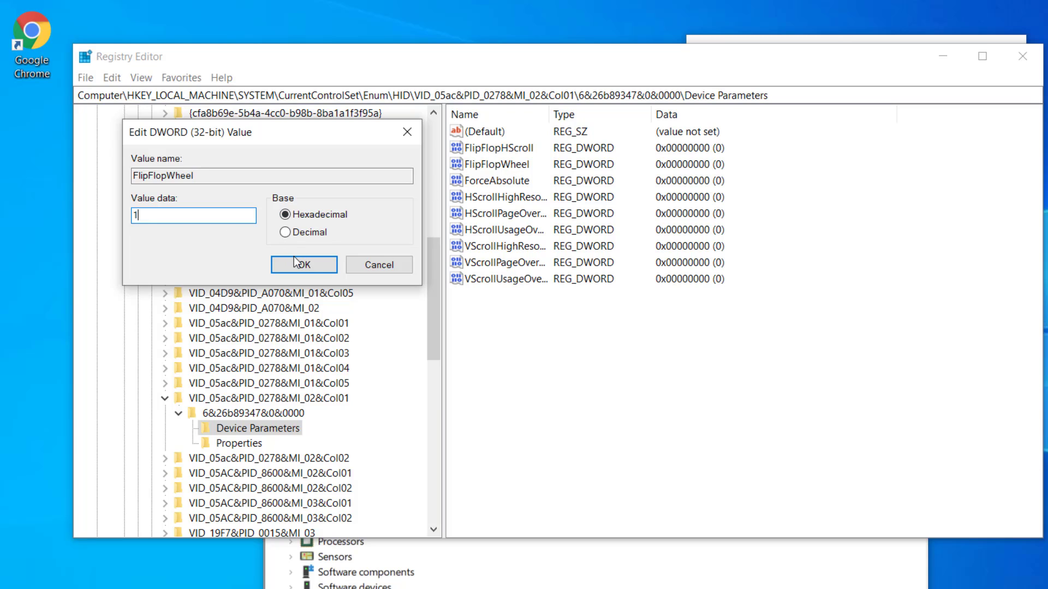
click(303, 265)
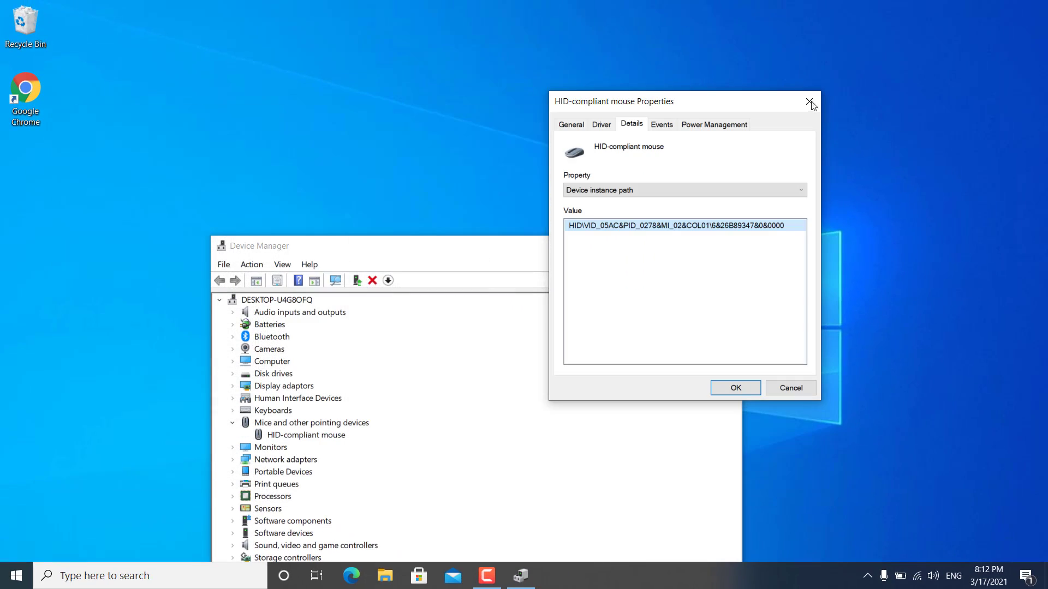
click(810, 105)
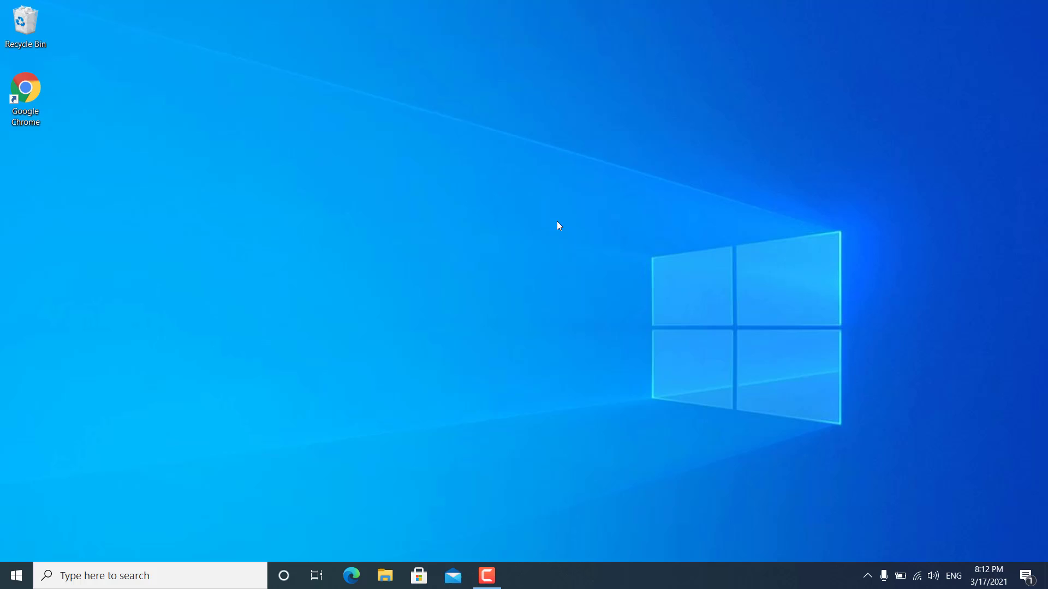